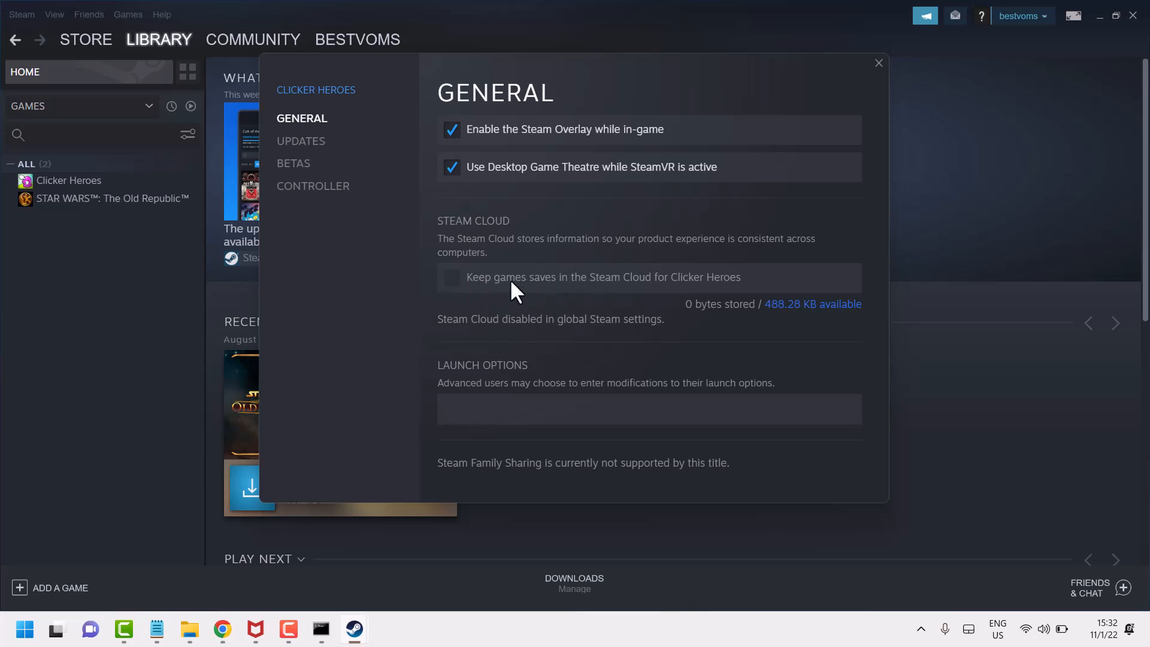
pyautogui.moveTo(913, 77)
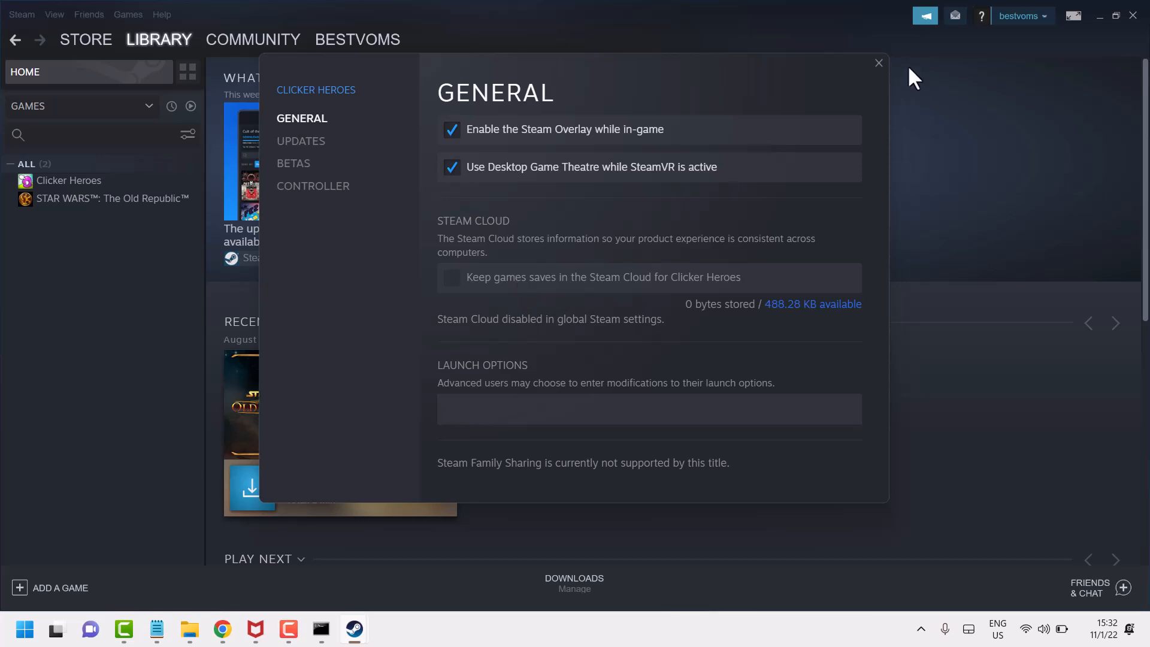
# - Close the Clicker Heroes properties window, returning to the library
pyautogui.click(878, 64)
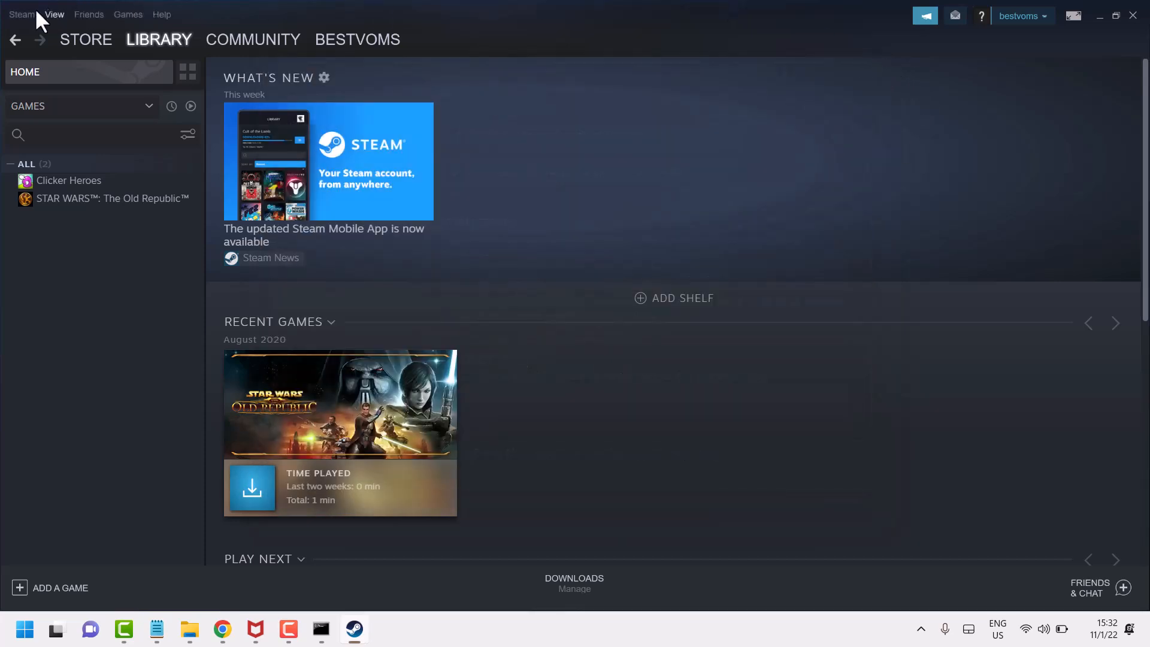
# - In Settings > Cloud, tick 'Enable Steam Cloud synchronization for applications which support it'
pyautogui.click(21, 14)
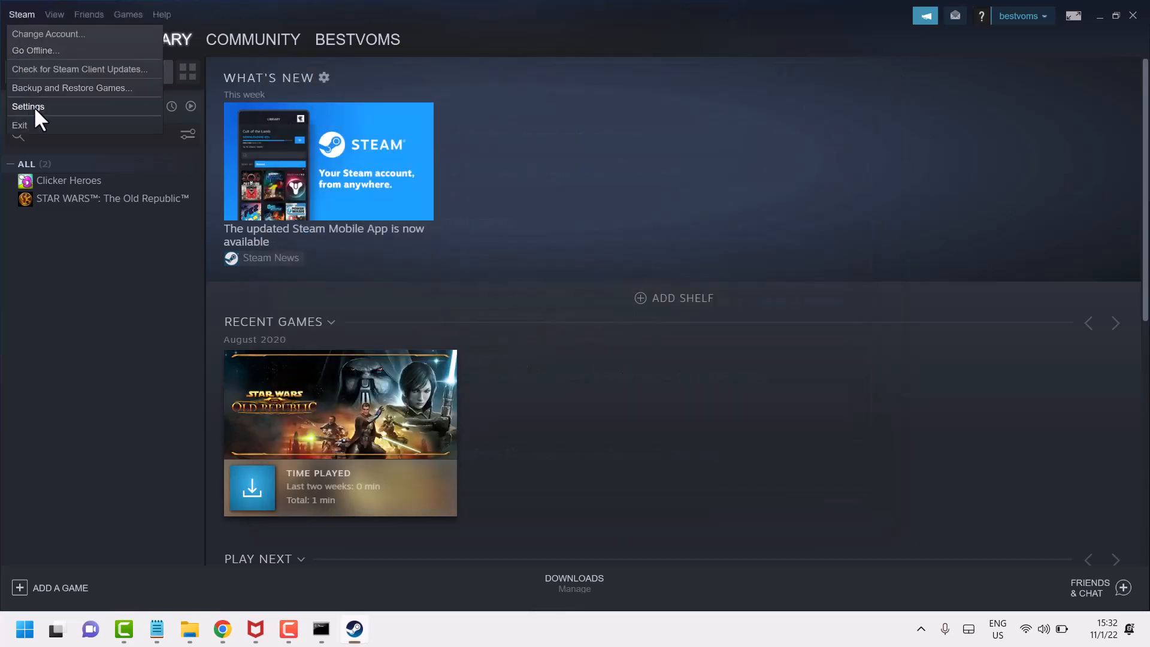
pyautogui.click(28, 107)
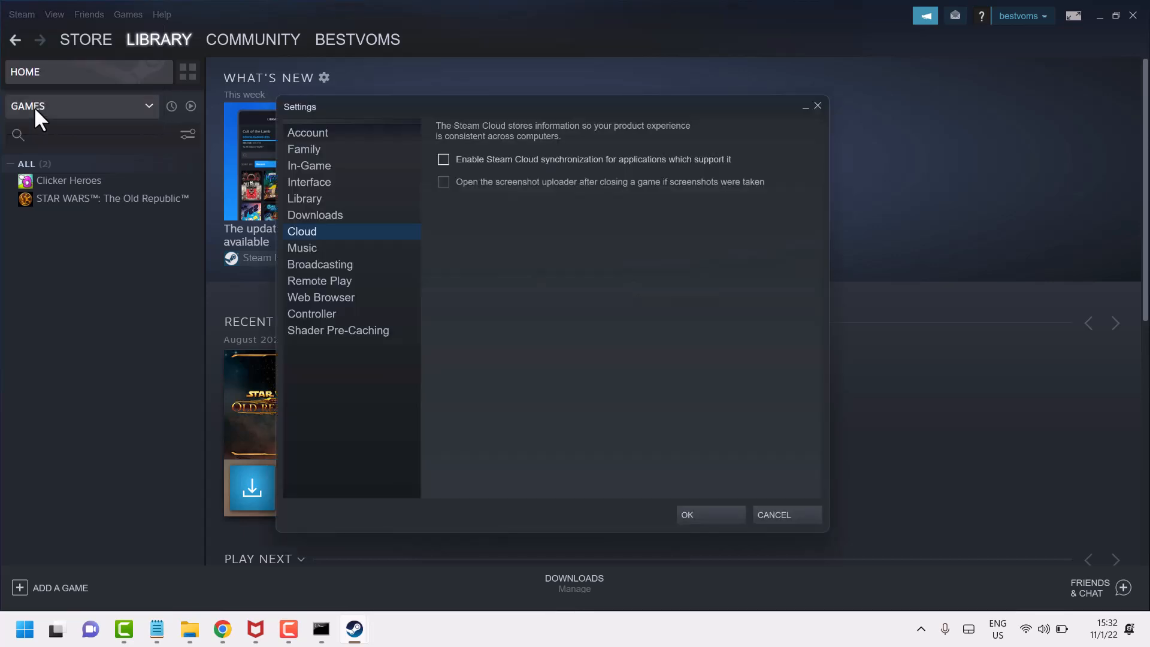
pyautogui.moveTo(325, 242)
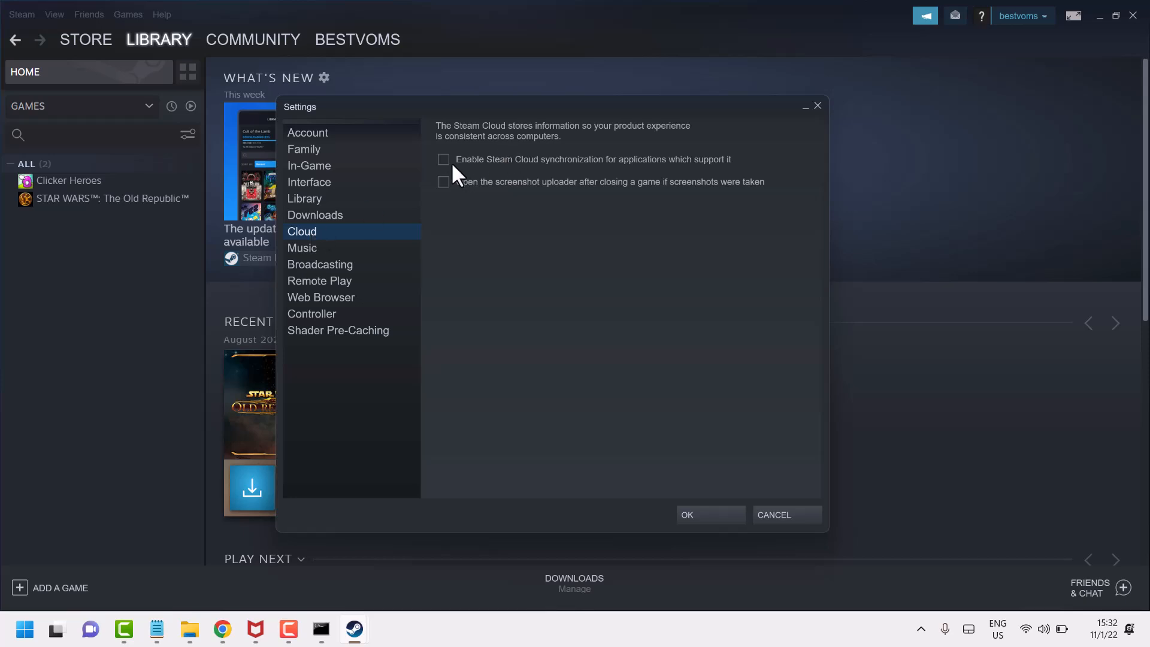
pyautogui.click(444, 160)
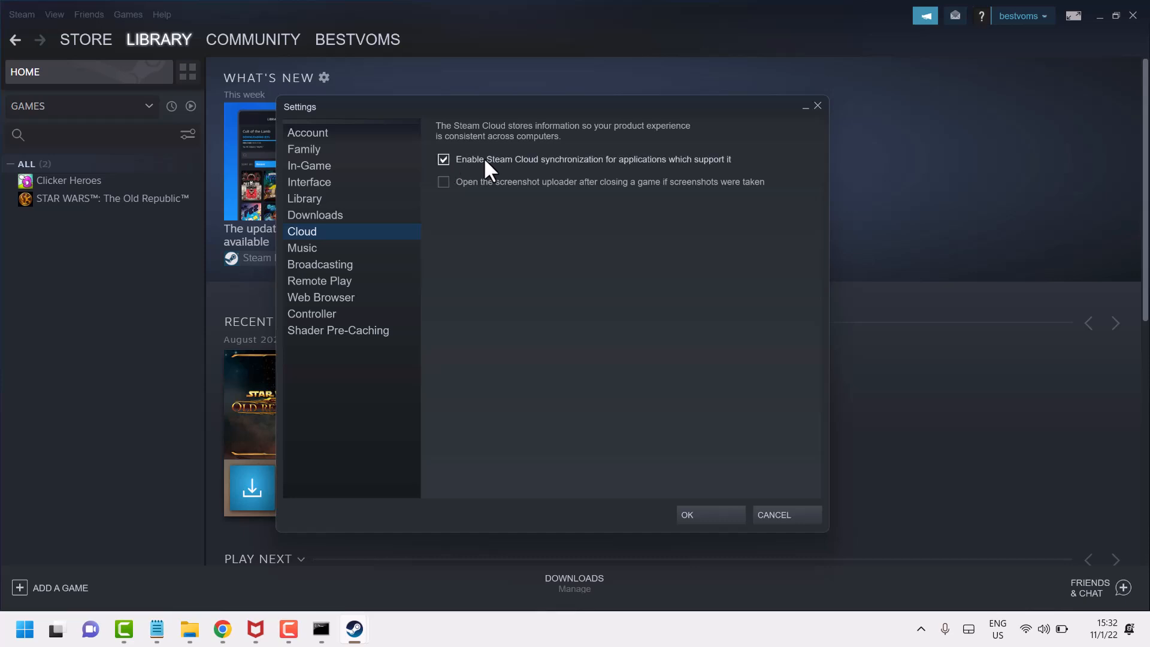
pyautogui.moveTo(665, 172)
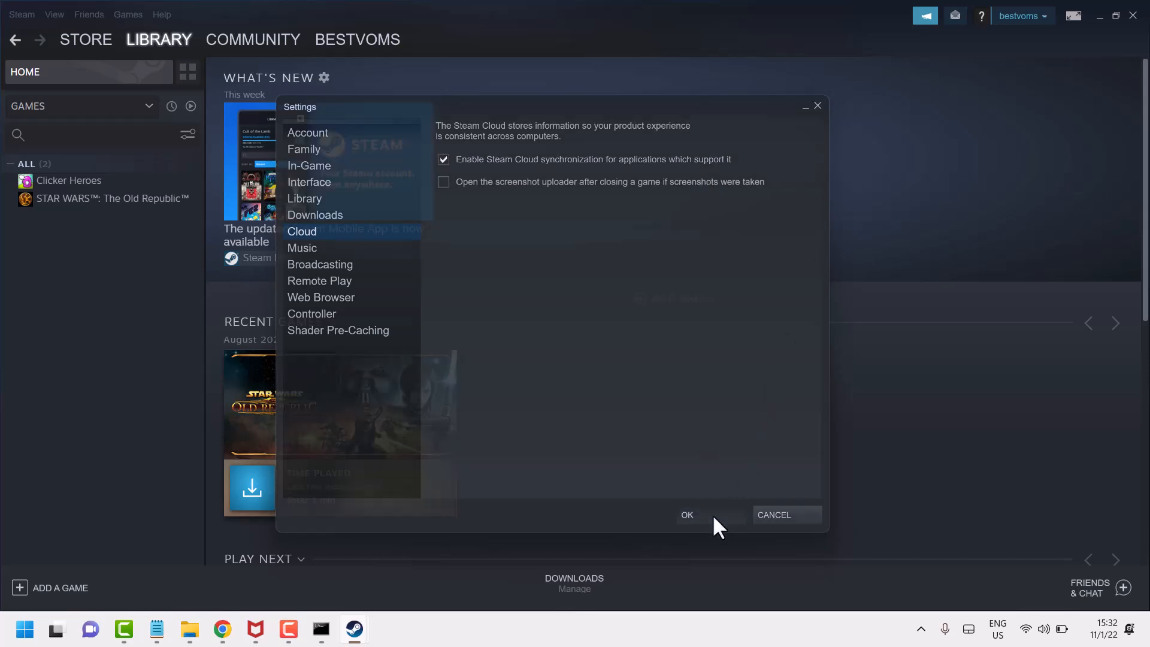
# - Confirm Settings with OK and leave 'Keep games saves in the Steam Cloud' checked for Clicker Heroes
pyautogui.click(687, 514)
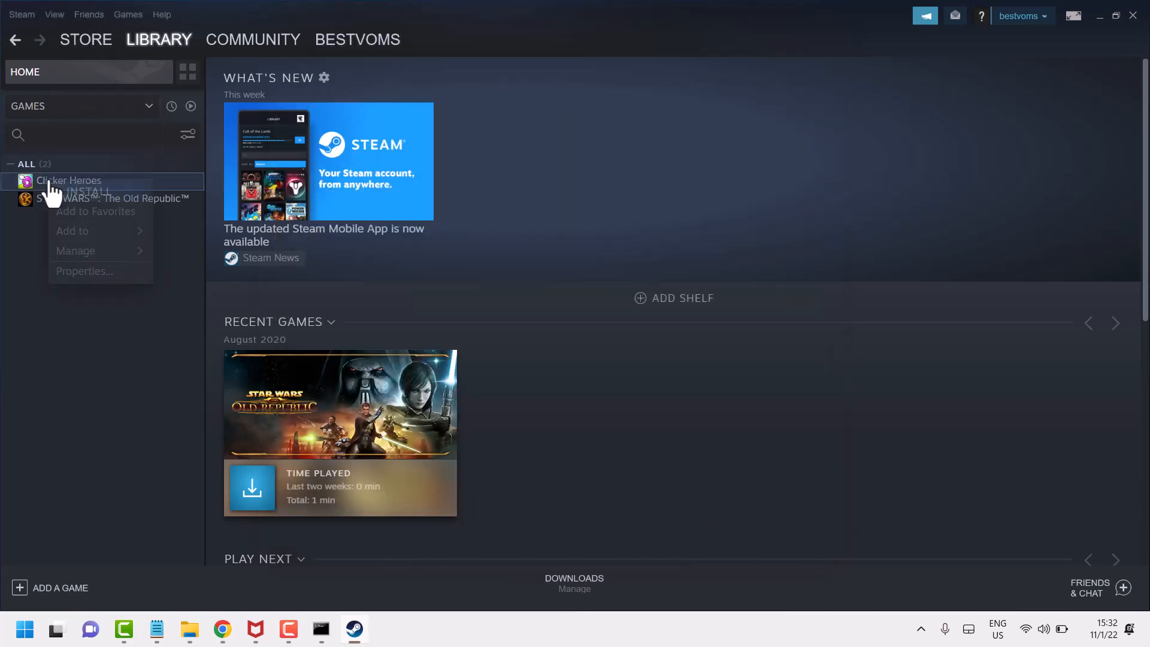
pyautogui.click(99, 285)
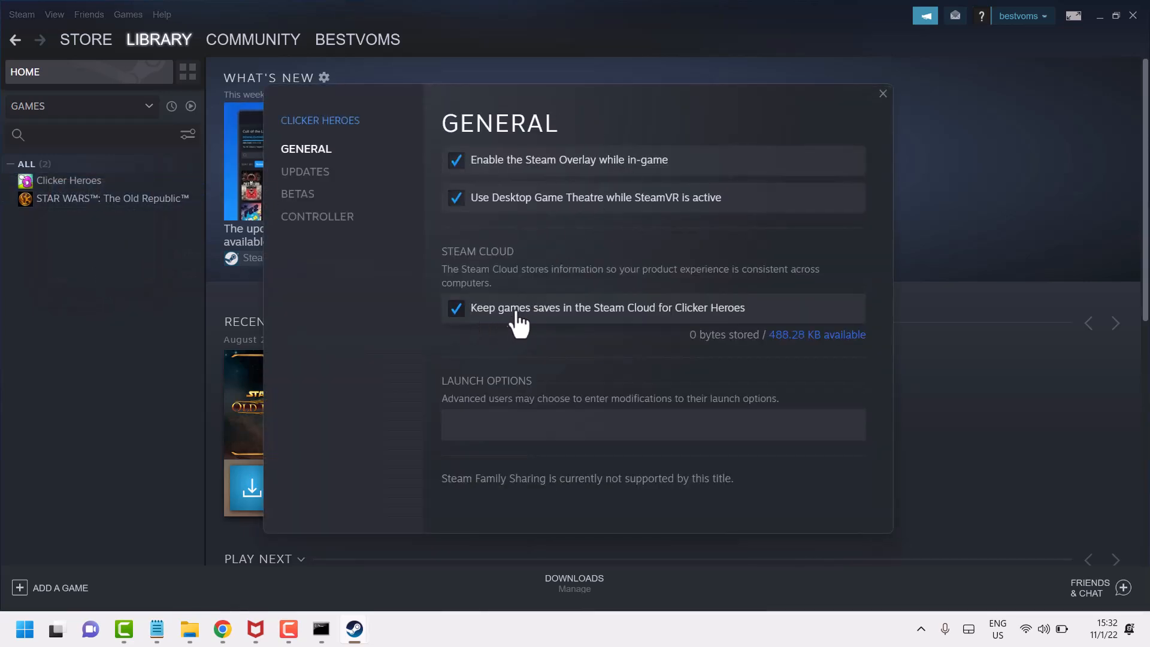
pyautogui.click(455, 308)
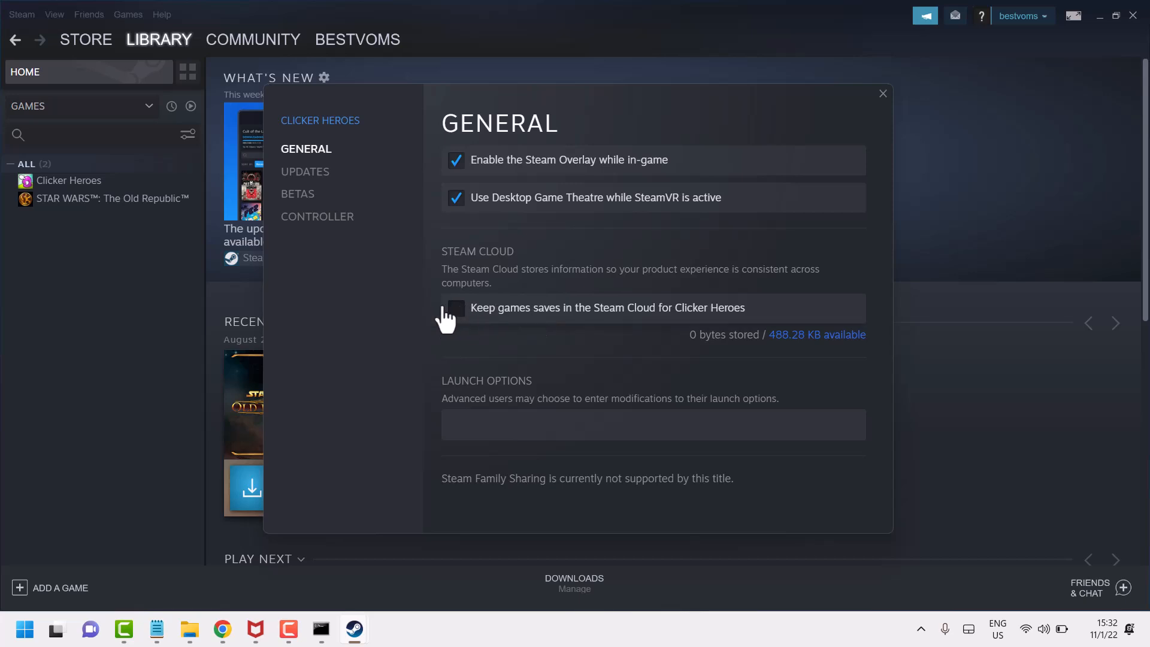
pyautogui.click(456, 308)
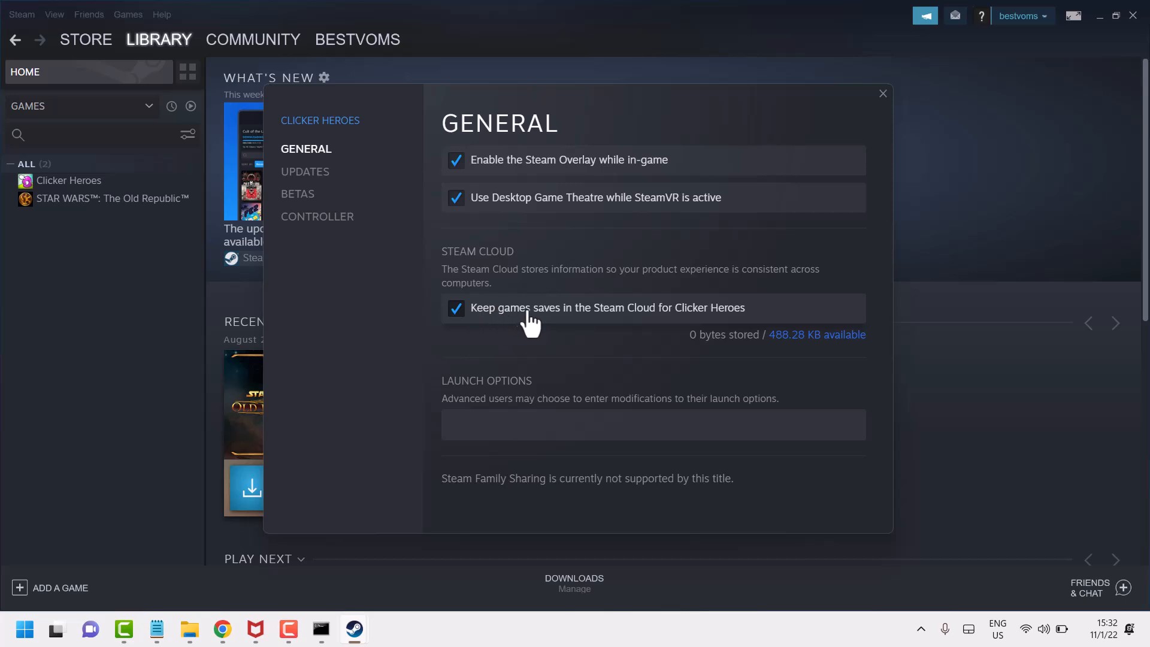
pyautogui.moveTo(893, 106)
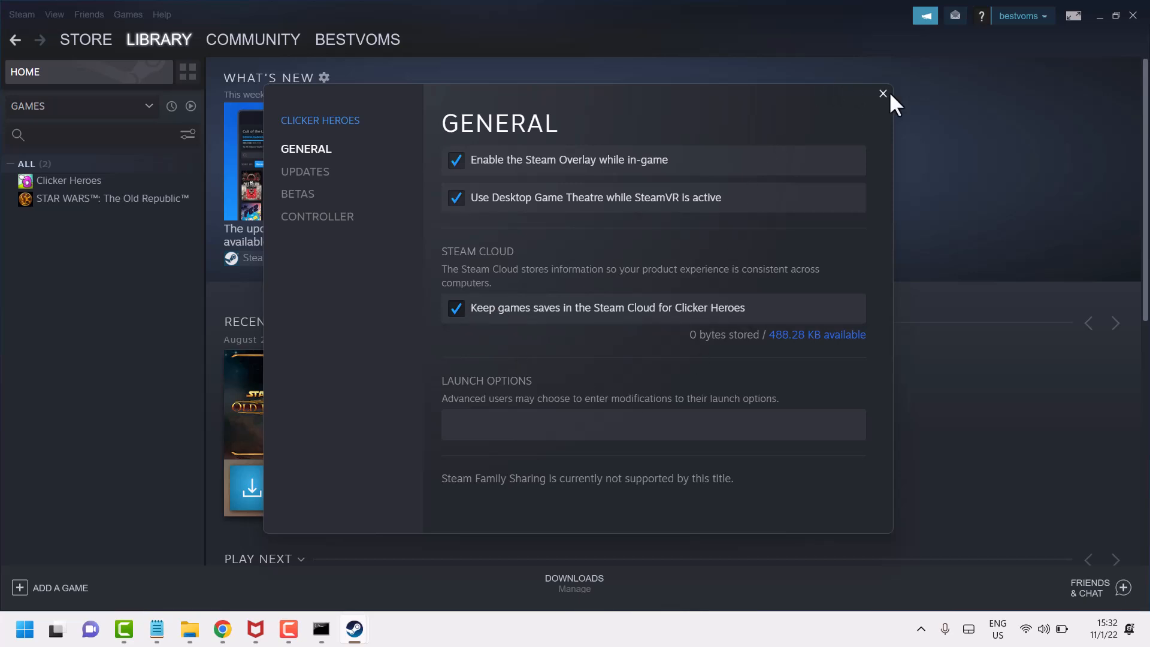